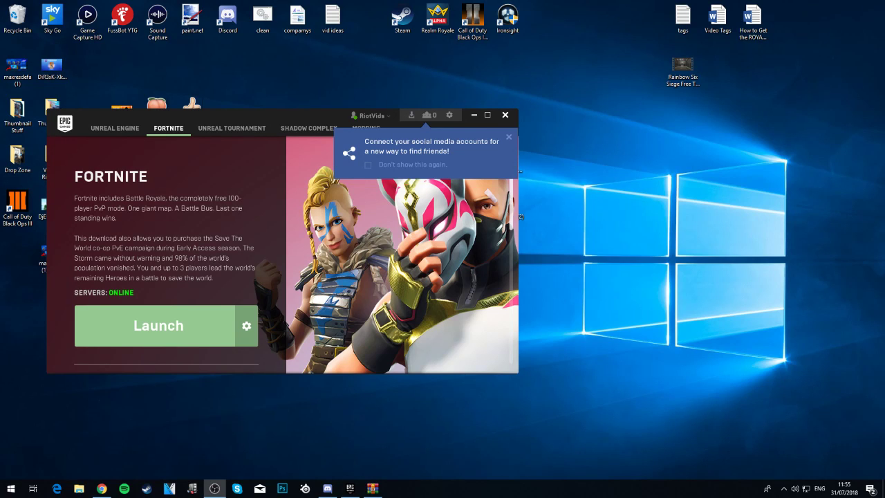
{"action": "mouse_move", "coordinate": [53, 160]}
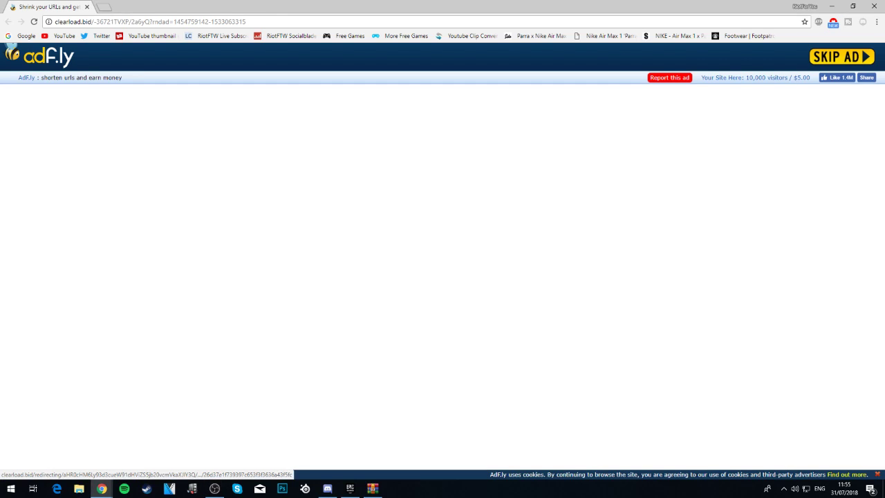
- Skip the adf.ly ad and follow the redirect link toward the YouTube download page
{"action": "left_click", "coordinate": [841, 57]}
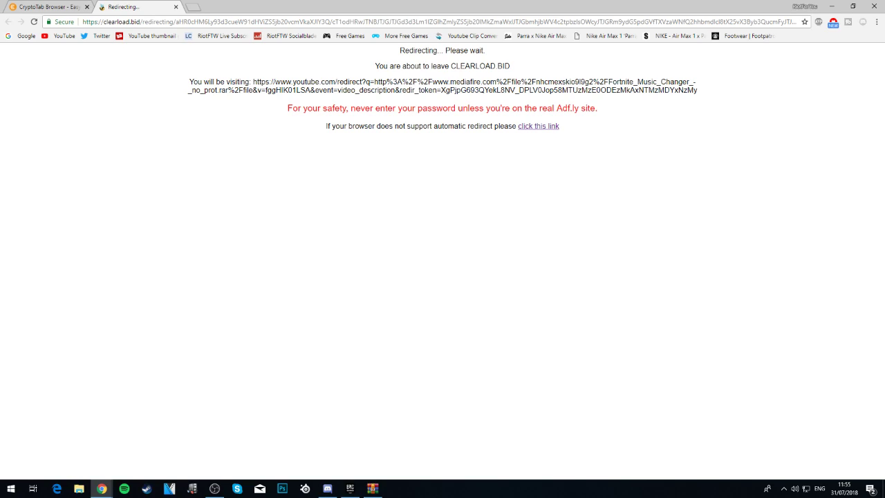
{"action": "left_click", "coordinate": [538, 125]}
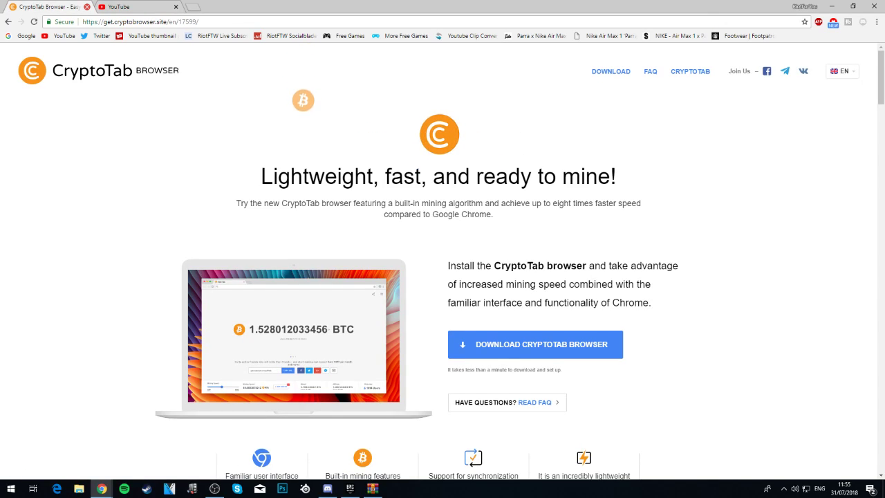
- Leave YouTube for the MediaFire site and download the Fortnite Music Changer archive, opening it in WinRAR
{"action": "left_click", "coordinate": [127, 7]}
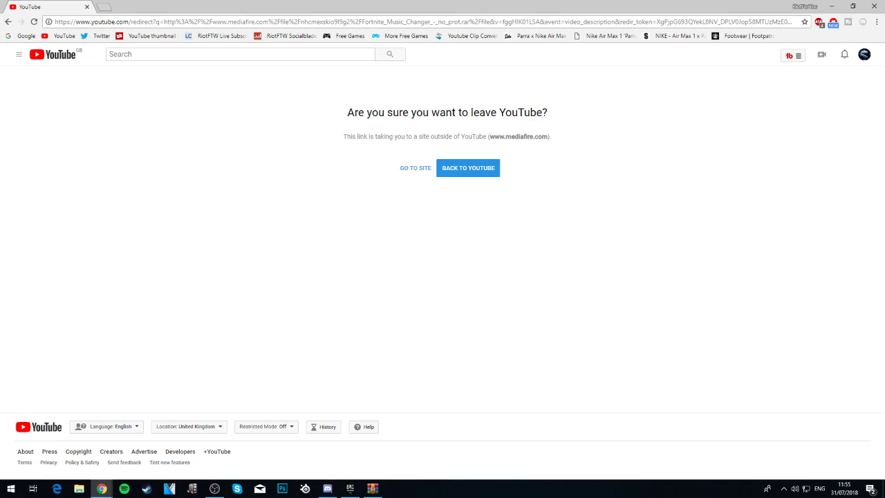
{"action": "mouse_move", "coordinate": [415, 167]}
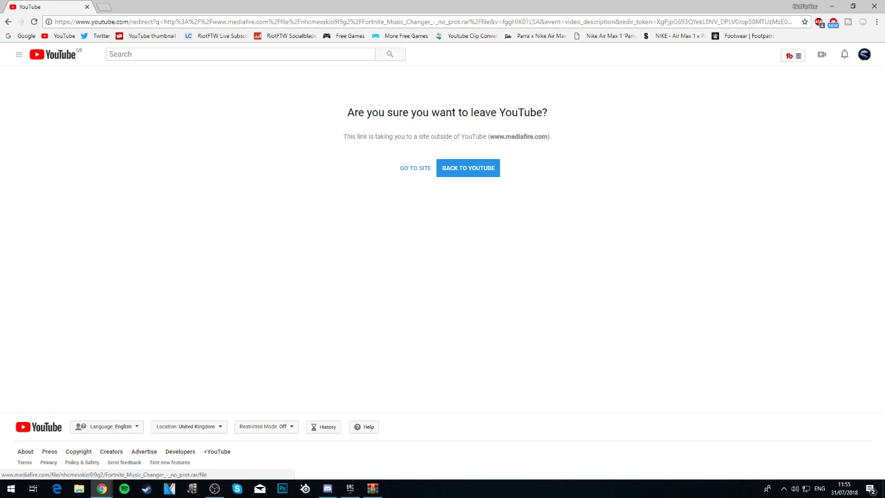
{"action": "left_click", "coordinate": [415, 169]}
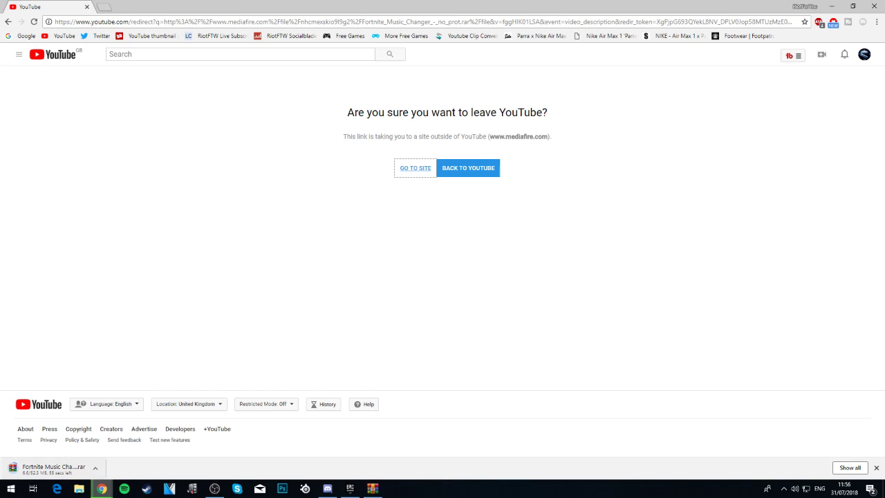
{"action": "left_click", "coordinate": [94, 467]}
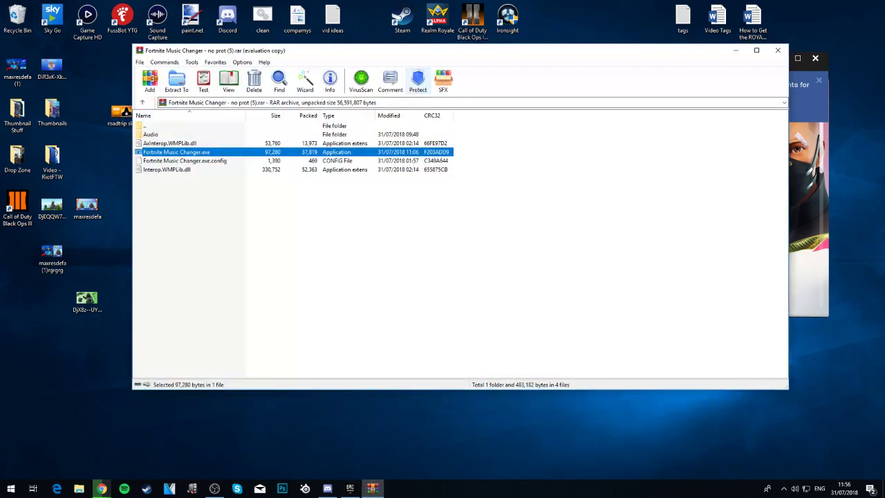
- Run Fortnite Music Changer.exe from inside the WinRAR archive
{"action": "left_click", "coordinate": [174, 142]}
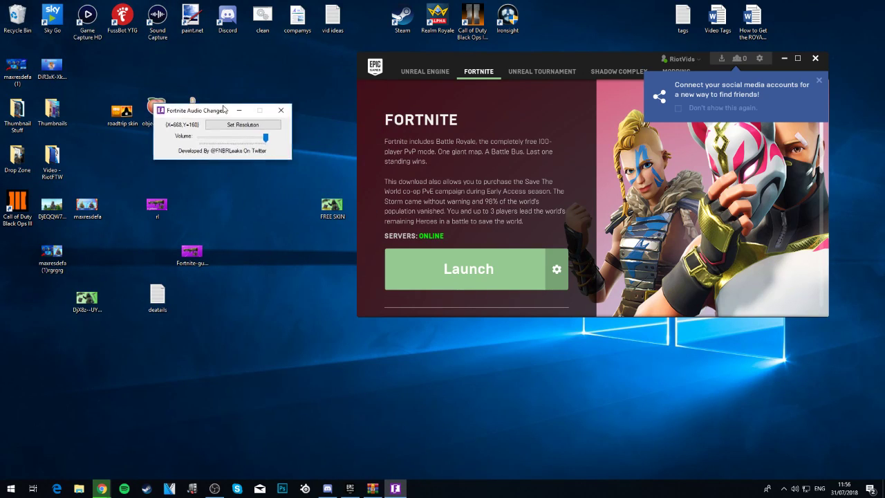
- Move the changer window to the lower right, adjust its volume slider, and launch Fortnite from Epic
{"action": "left_click_drag", "start_coordinate": [221, 111], "coordinate": [276, 122]}
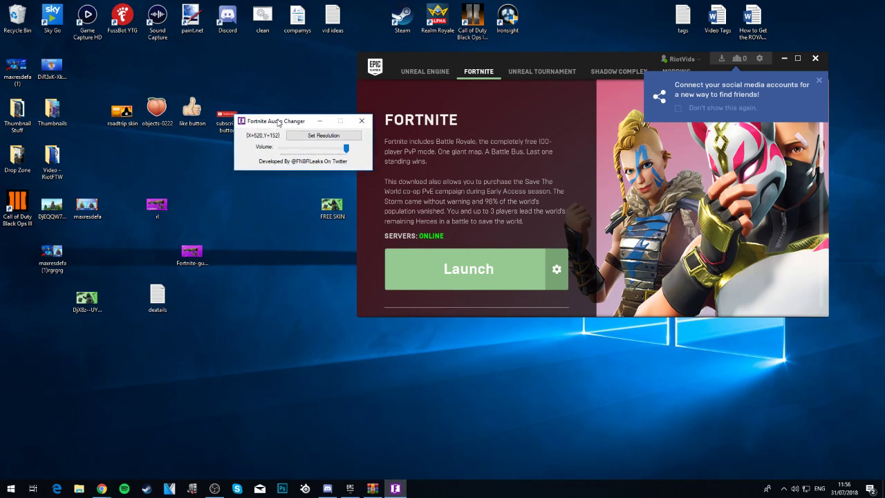
{"action": "left_click_drag", "start_coordinate": [276, 120], "coordinate": [672, 344]}
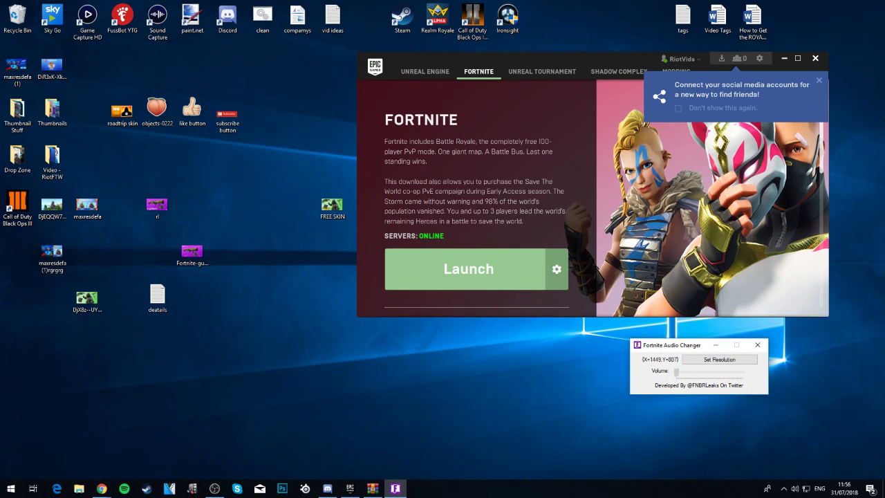
{"action": "left_click_drag", "start_coordinate": [676, 374], "coordinate": [741, 373]}
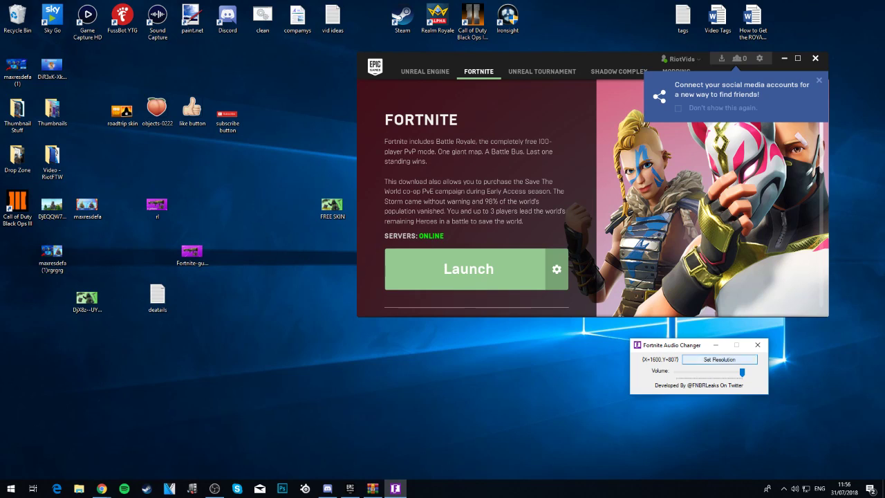
{"action": "left_click", "coordinate": [467, 268]}
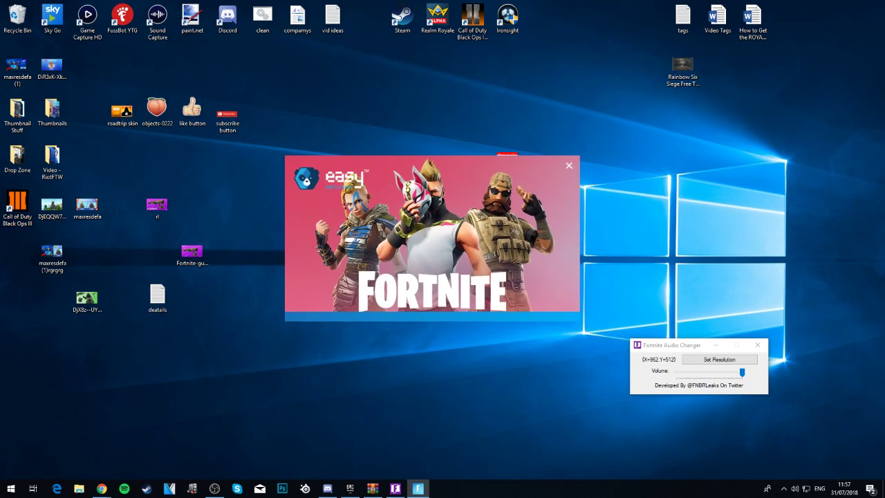
- Dismiss the anti-cheat splash and wait for Fortnite to load
{"action": "left_click", "coordinate": [568, 166]}
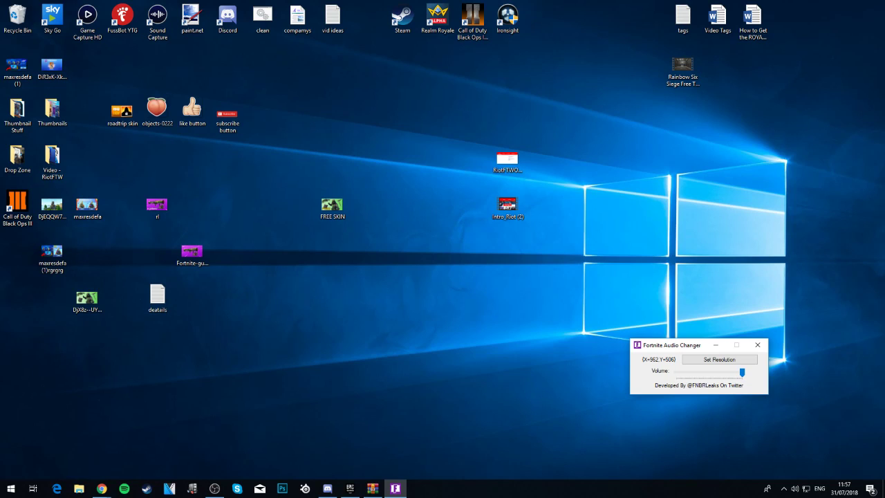
{"action": "mouse_move", "coordinate": [332, 401]}
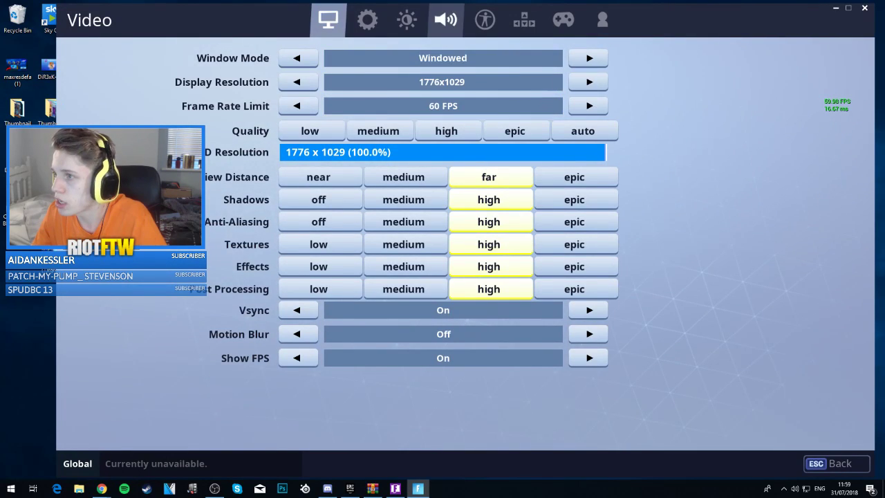
- Set Fortnite's Music Volume to 0.00 in the Audio settings
{"action": "left_click", "coordinate": [444, 20]}
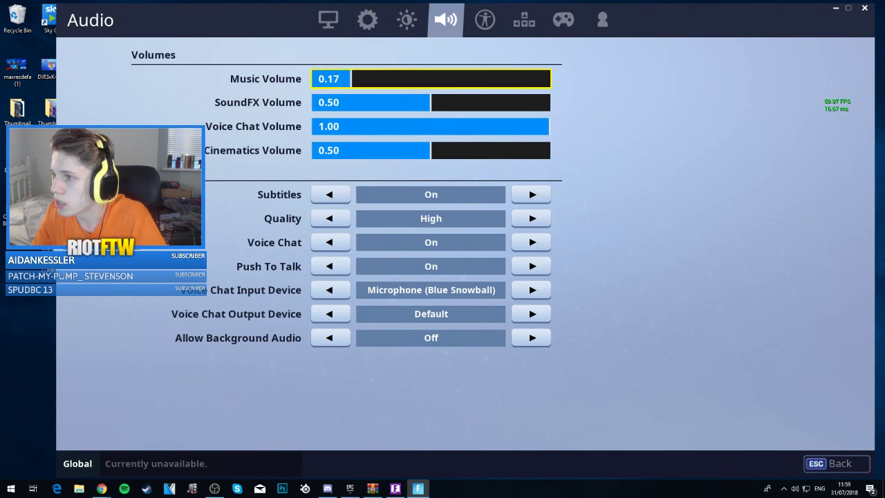
{"action": "left_click_drag", "start_coordinate": [348, 78], "coordinate": [313, 78]}
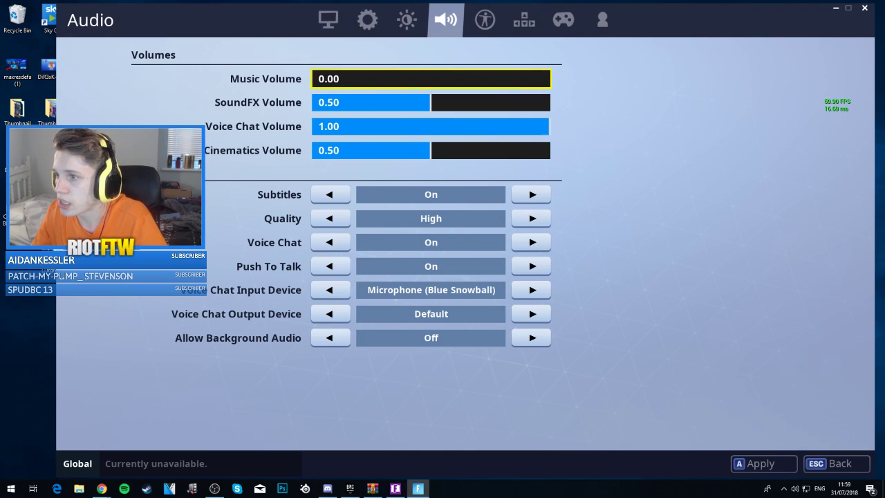
{"action": "left_click_drag", "start_coordinate": [325, 78], "coordinate": [546, 77]}
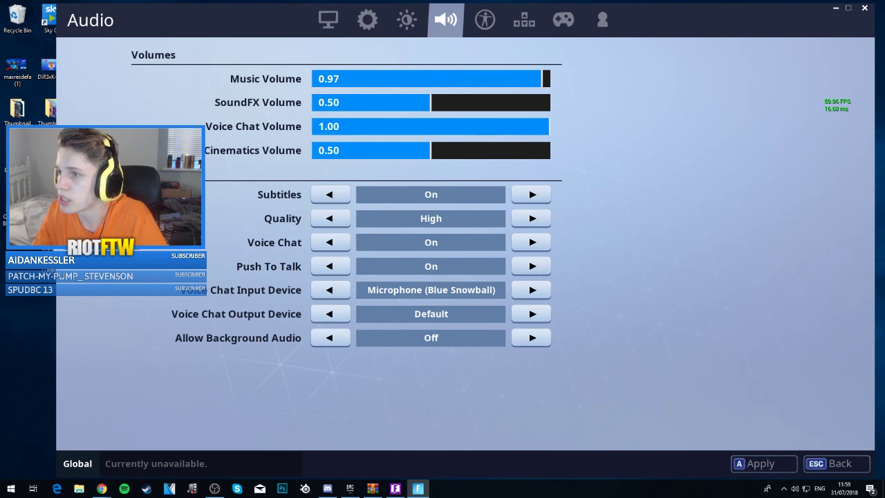
{"action": "left_click_drag", "start_coordinate": [542, 78], "coordinate": [312, 78]}
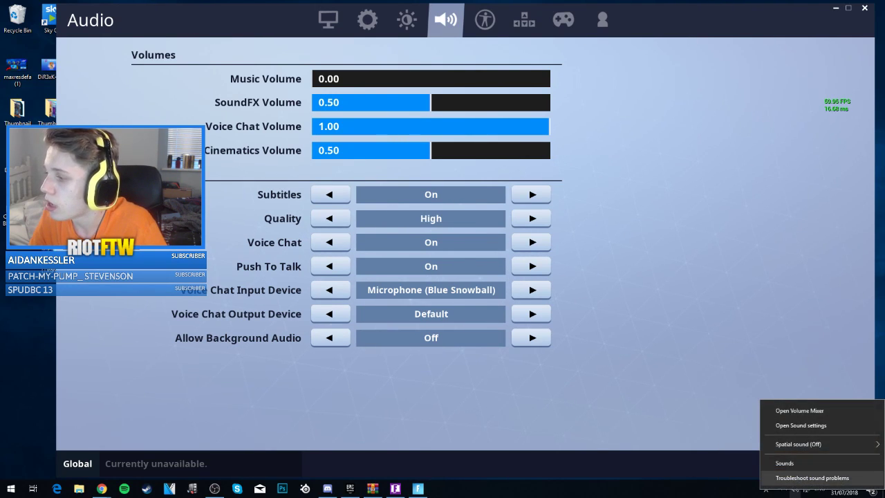
- Back in Video settings, set Window Mode to WindowedFullscreen
{"action": "left_click", "coordinate": [800, 409]}
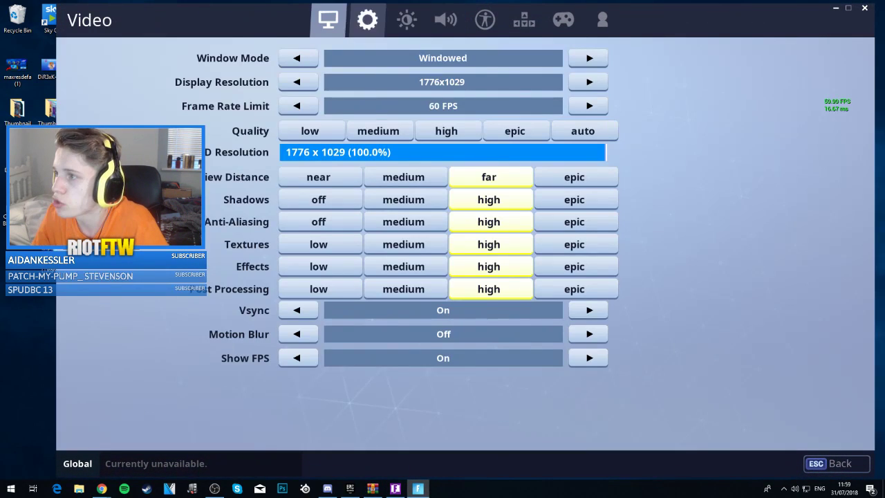
{"action": "left_click", "coordinate": [589, 59]}
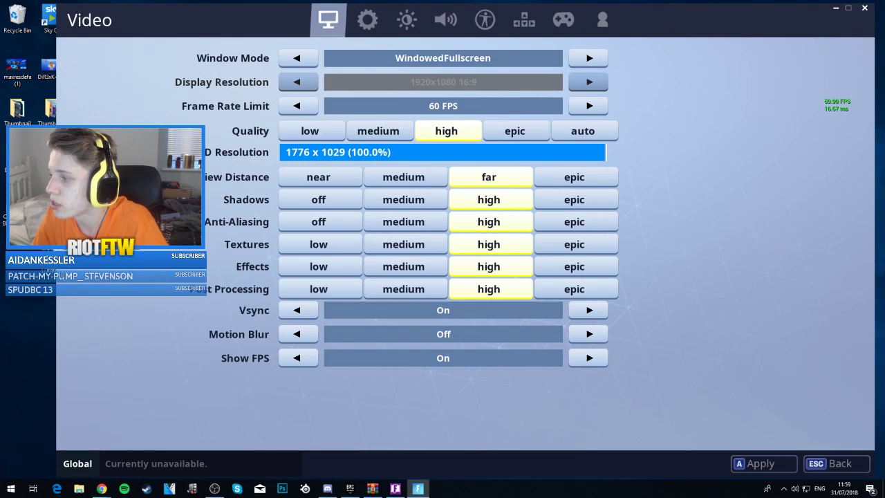